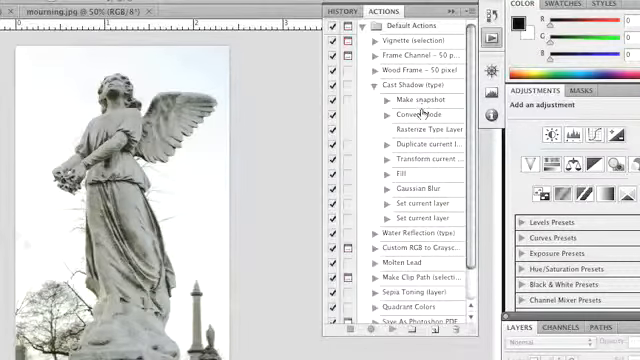
mouse_move(420, 212)
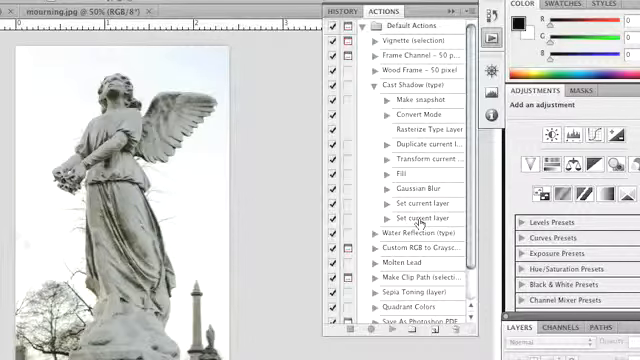
Step: Collapse the Cast Shadow action so its recorded steps are hidden in the Actions panel
click(356, 92)
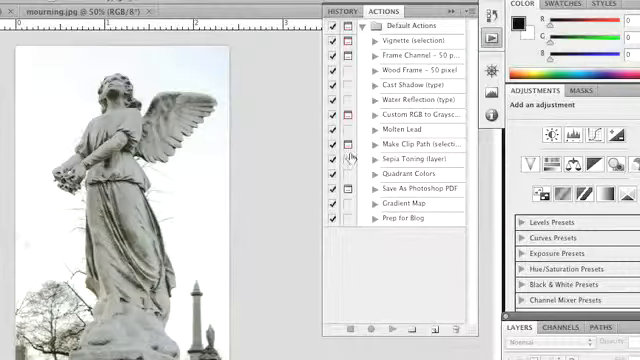
mouse_move(340, 160)
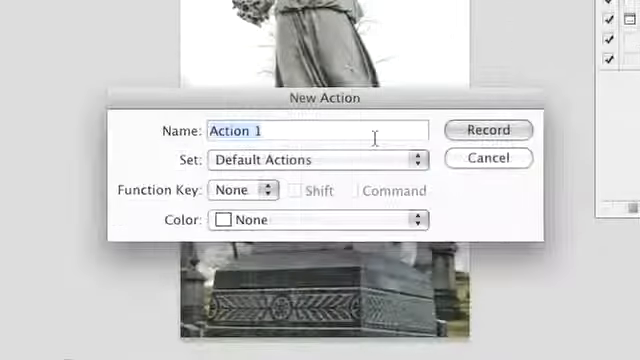
Step: Create a new action named 'size and shadow' in Default Actions with no function key and start recording
text(size and sh)
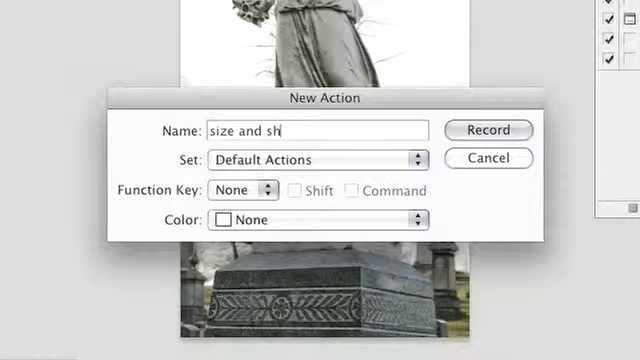
text(adow)
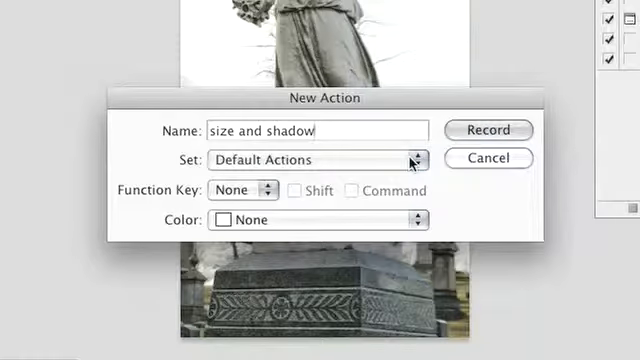
click(240, 188)
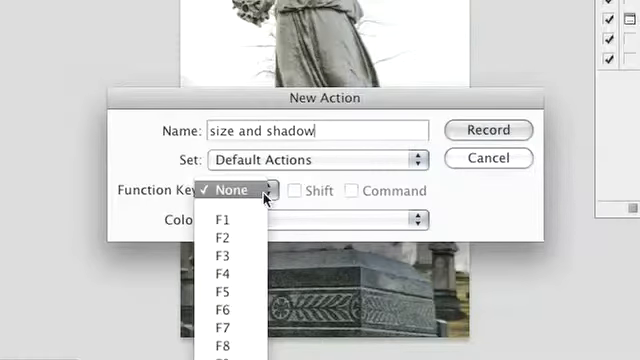
click(238, 188)
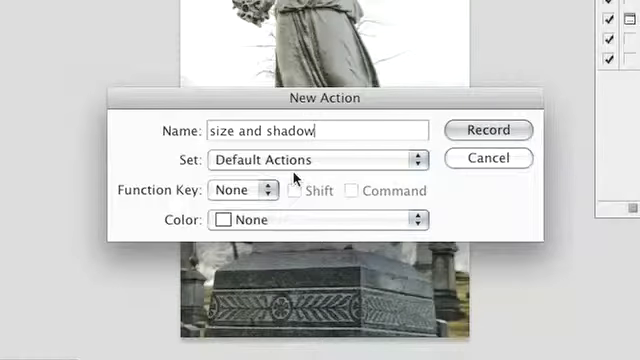
mouse_move(356, 218)
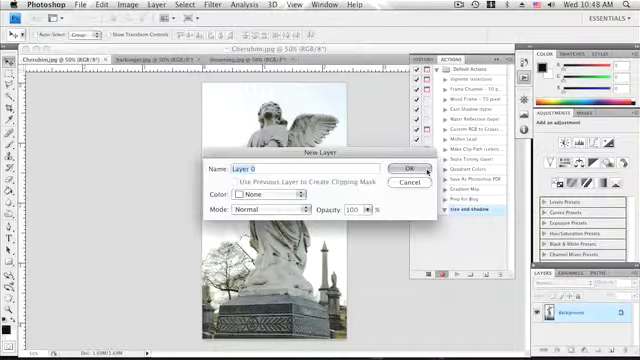
Step: Convert the Background into a normal layer as the recorded Set Background step, then stop and resume recording
click(412, 168)
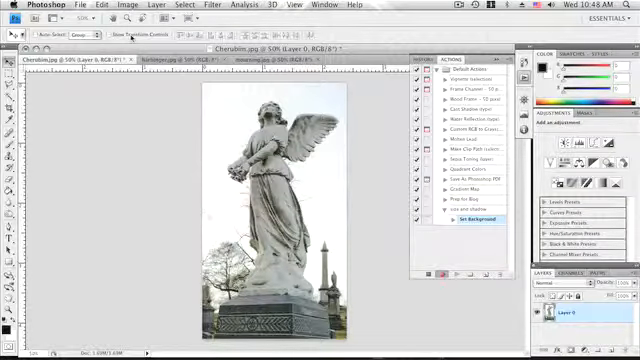
click(72, 6)
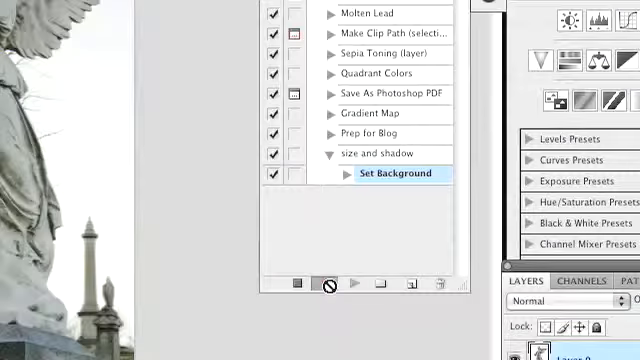
click(296, 284)
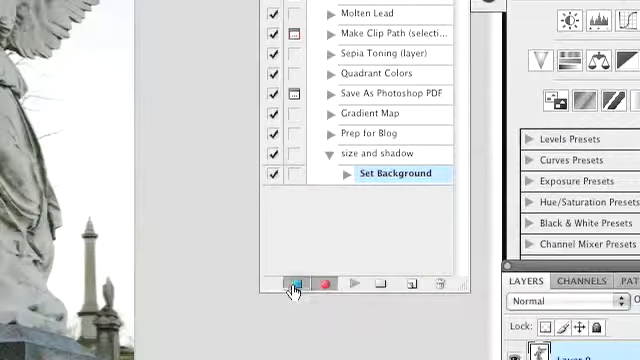
mouse_move(296, 284)
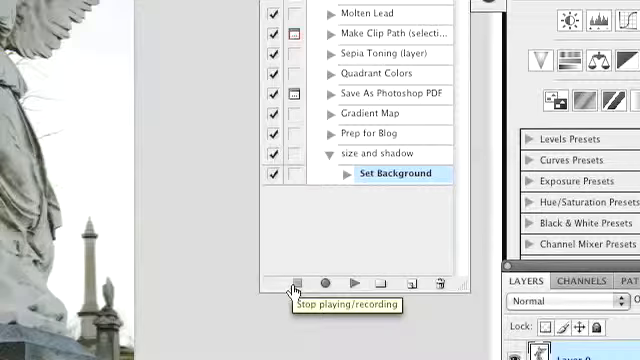
click(324, 284)
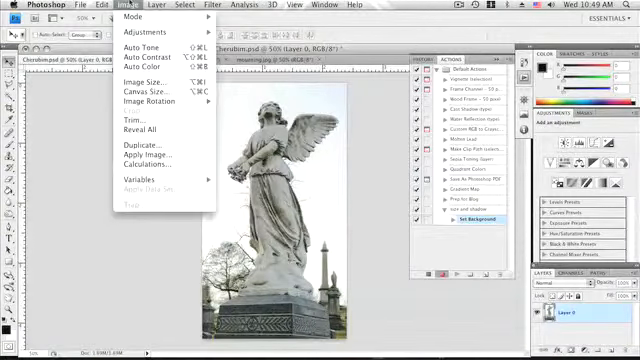
Step: Resize the image to 173 by 307 pixels at 72 pixels per inch via Image Size
click(144, 82)
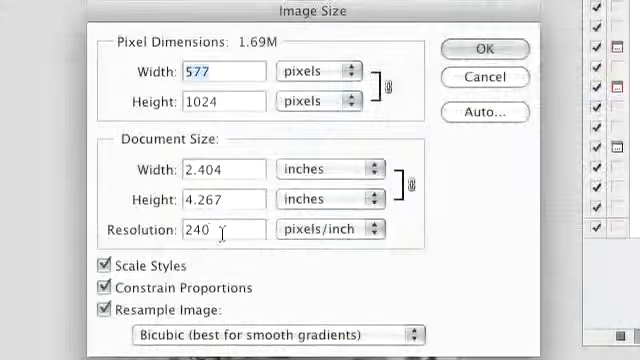
text(72)
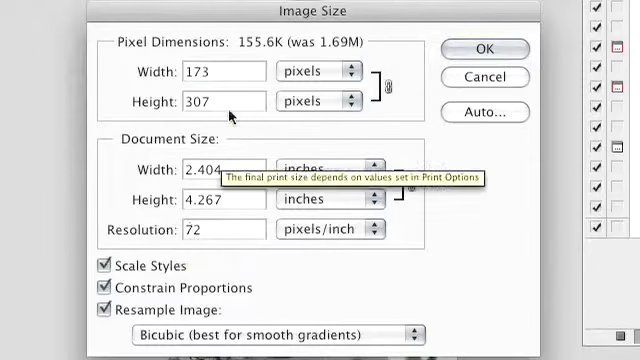
click(212, 100)
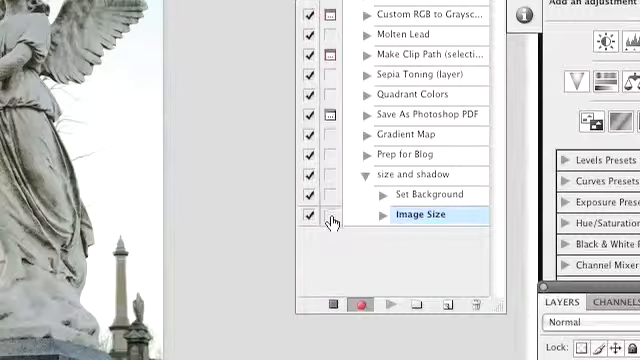
mouse_move(330, 216)
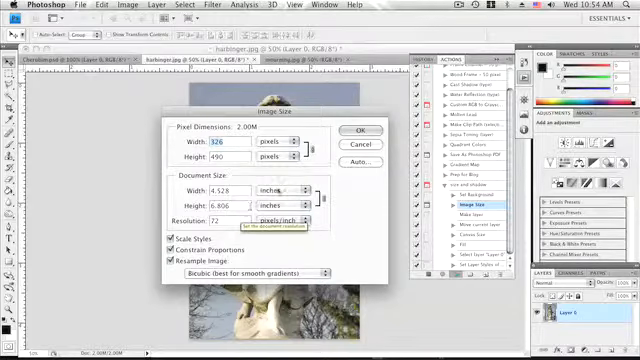
Step: Confirm the Image Size values so the resize is applied and recorded
click(360, 132)
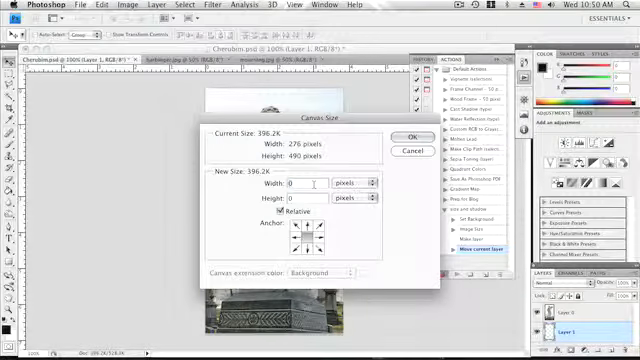
Step: Enlarge the canvas by 10 pixels in width and height using Relative Canvas Size
text(10)
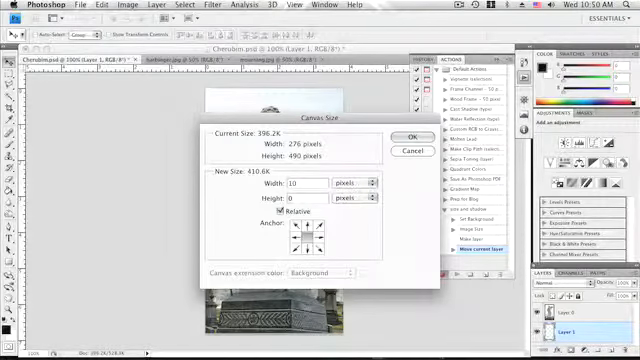
click(96, 4)
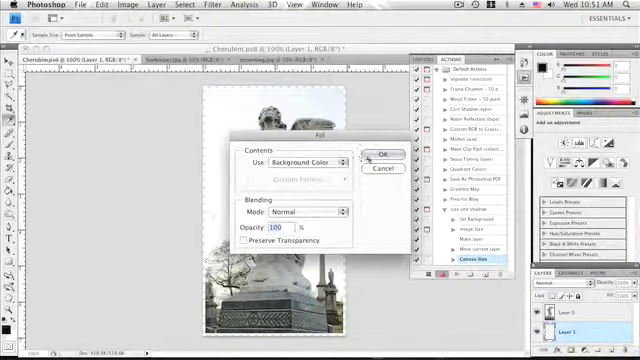
Step: Fill the added canvas area with the background colour at Normal mode, 100% opacity
click(384, 154)
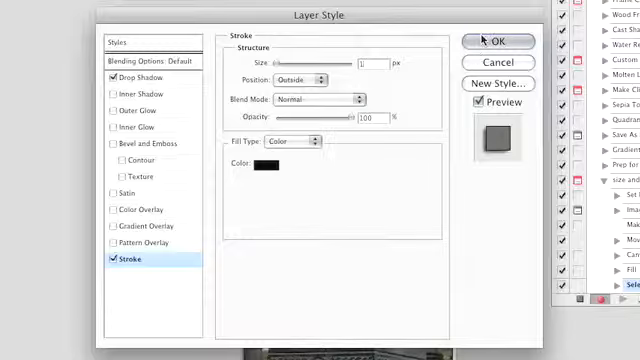
Step: Apply a black Outside stroke layer style to the image layer
click(500, 40)
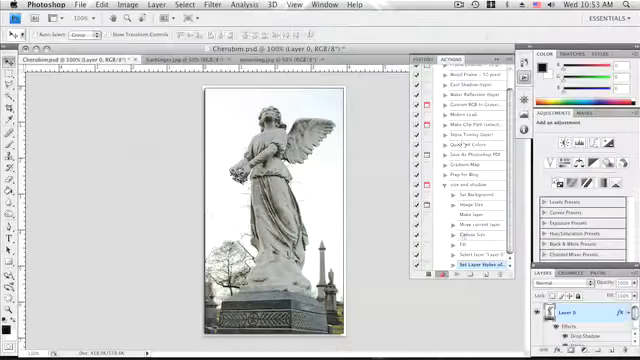